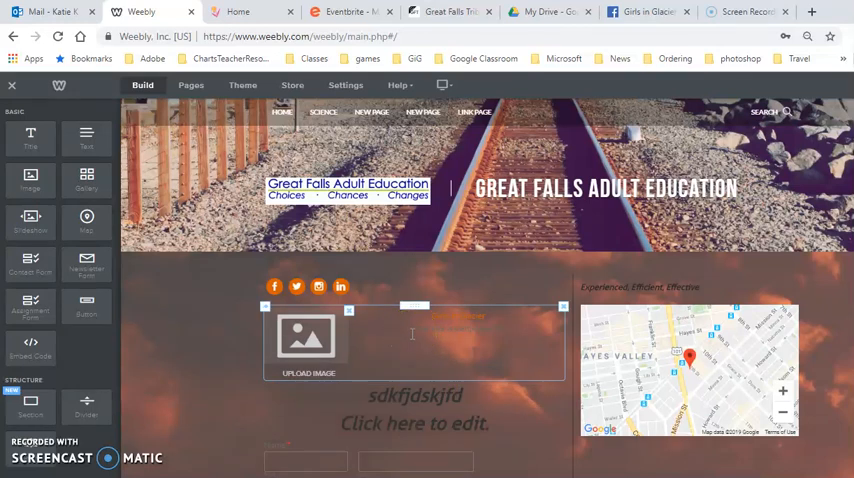
# - Place a new button above the image placeholder and show its settings panel
pyautogui.click(86, 304)
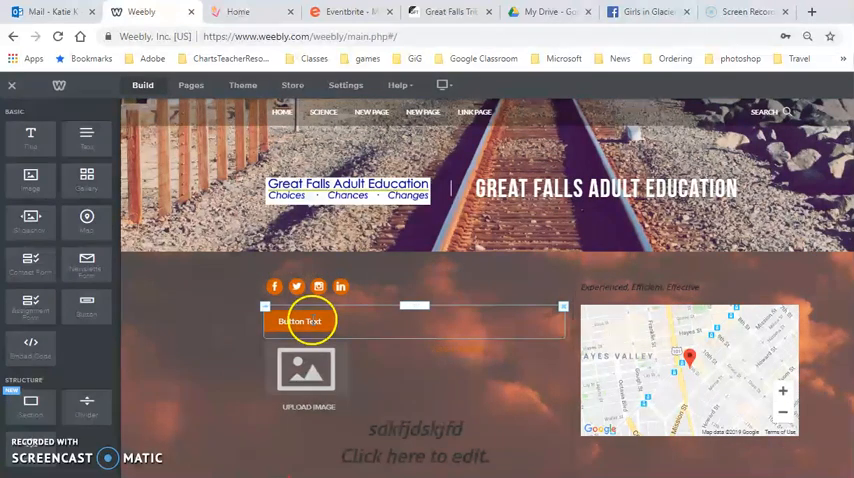
pyautogui.click(300, 320)
pyautogui.write('sdkfjskldfjl')
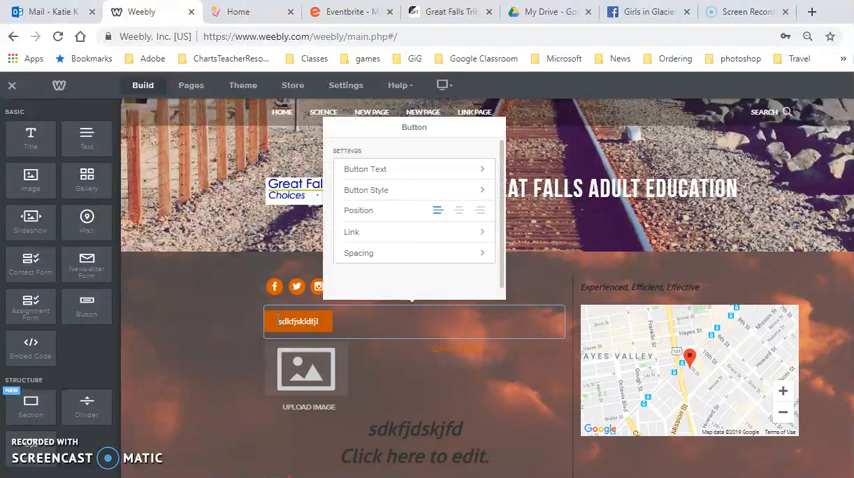
# - Show the button's link type choices, then move to the Google Drive My Drive tab
pyautogui.click(364, 168)
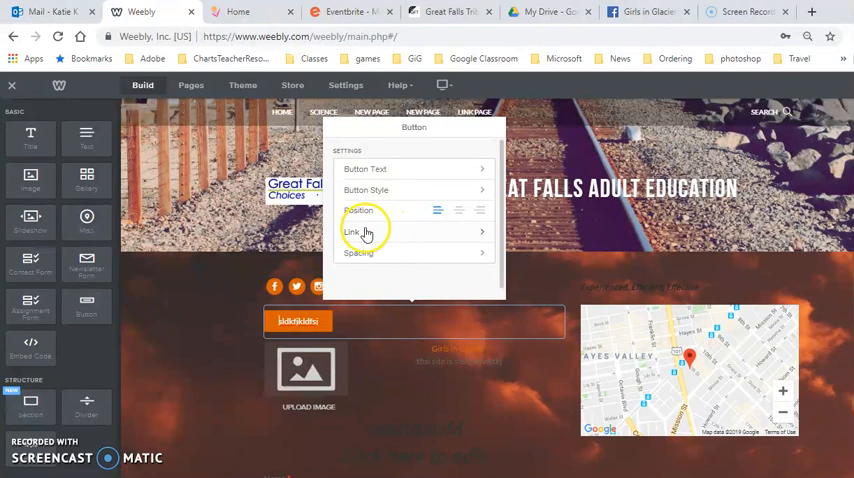
pyautogui.click(352, 232)
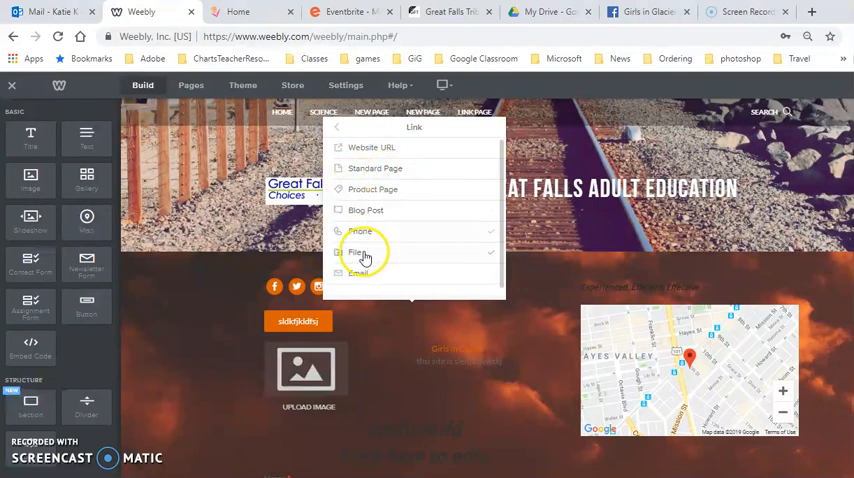
pyautogui.click(372, 148)
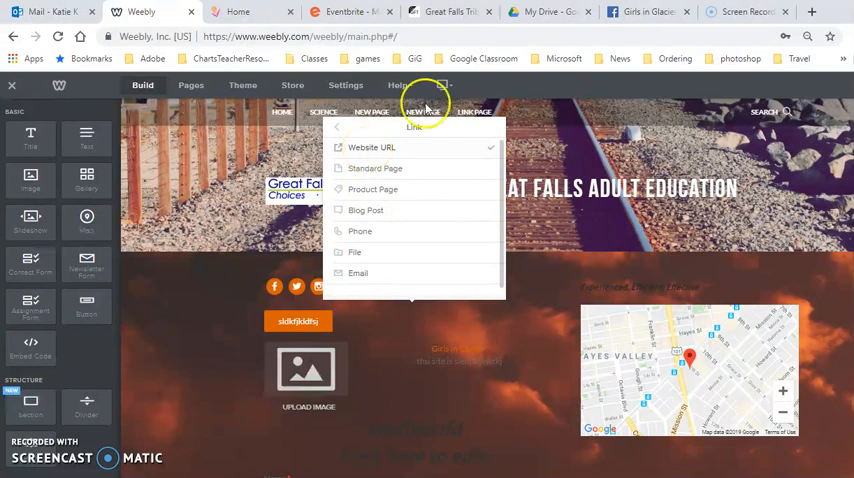
pyautogui.click(548, 12)
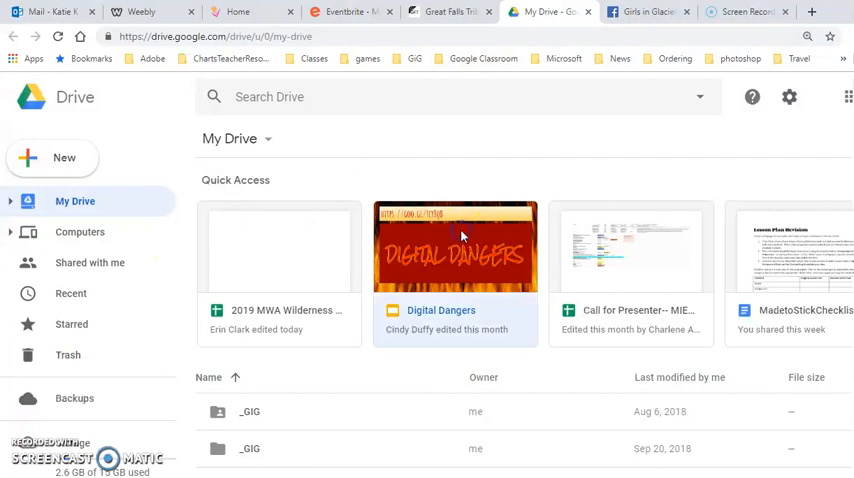
# - Launch the Digital Dangers presentation from Quick Access and copy its address-bar URL
pyautogui.doubleClick(456, 248)
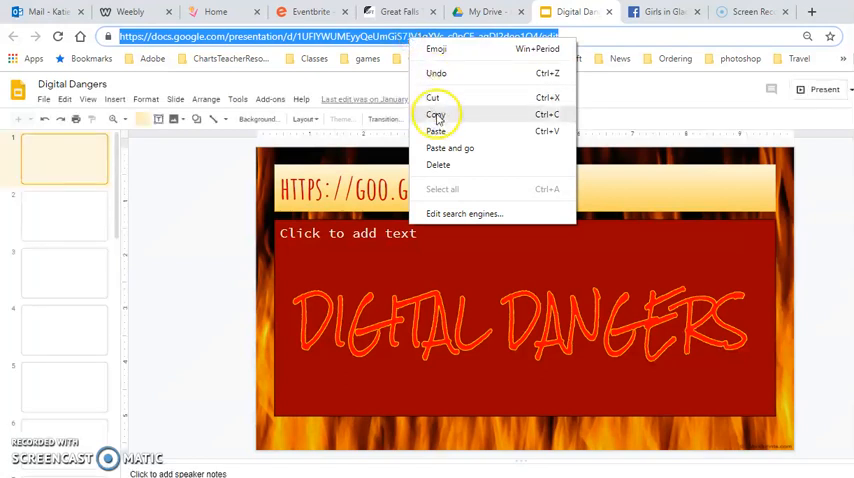
pyautogui.click(128, 12)
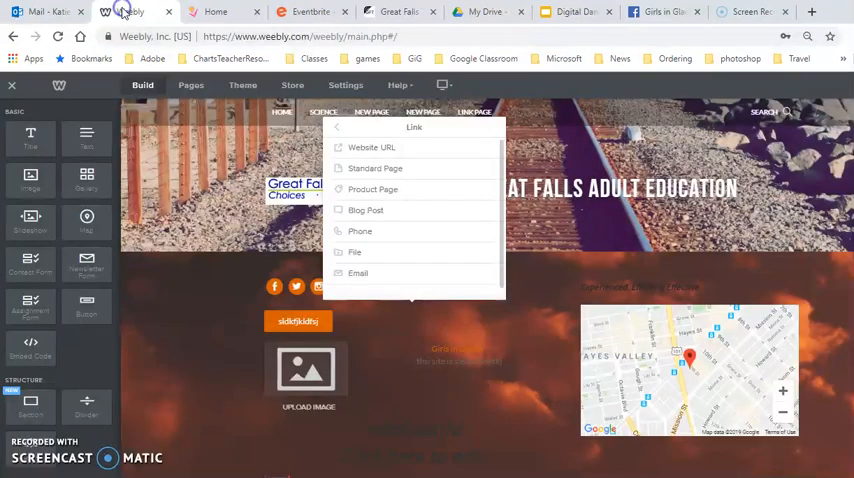
# - Set the button's Website URL to the docs.google.com presentation address, opening in a new window, and publish
pyautogui.click(372, 148)
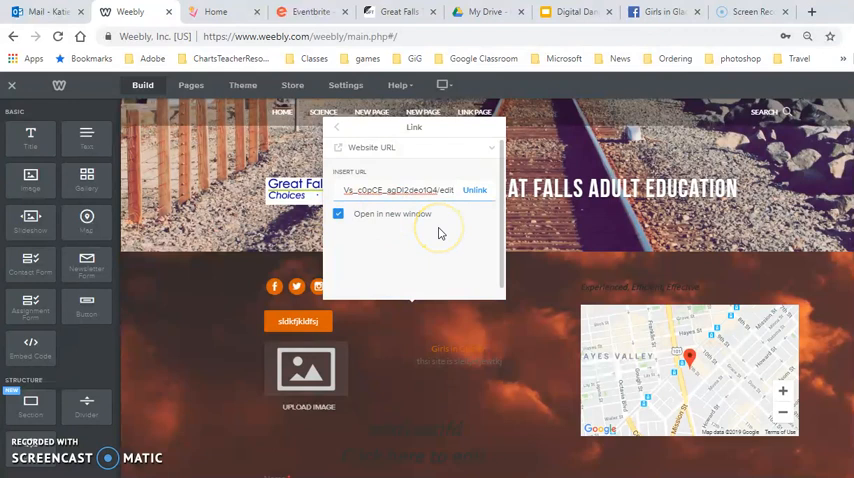
pyautogui.write('https://docs.google.com/prese')
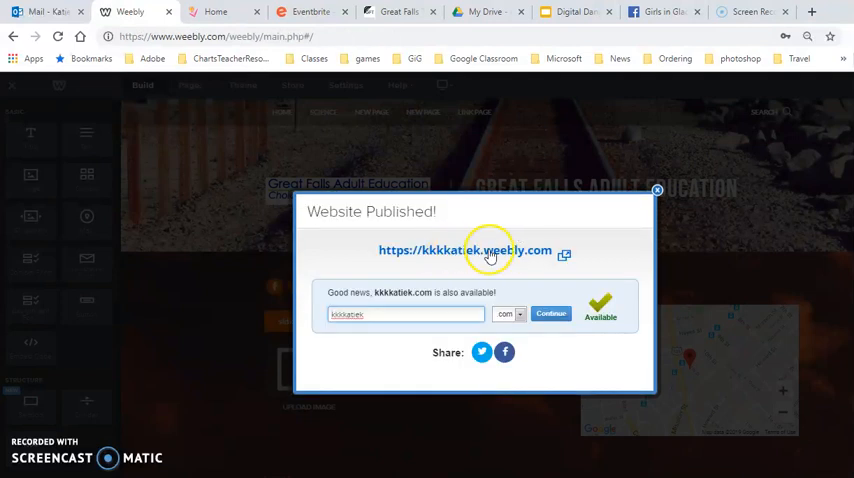
# - Visit the published site, confirm the orange button opens the slides, and return to the editor
pyautogui.click(464, 250)
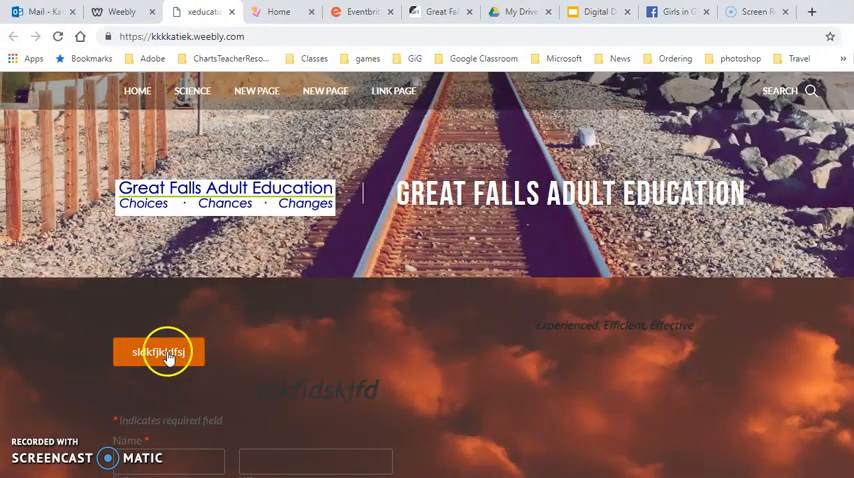
pyautogui.click(256, 12)
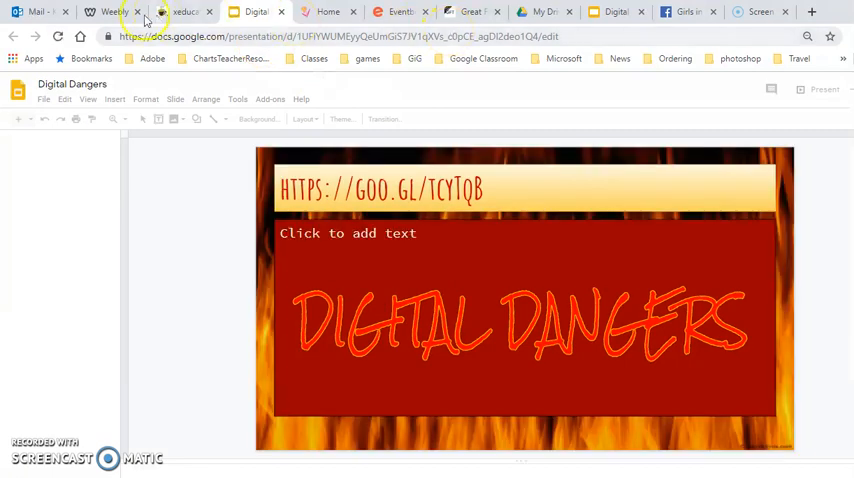
pyautogui.click(110, 12)
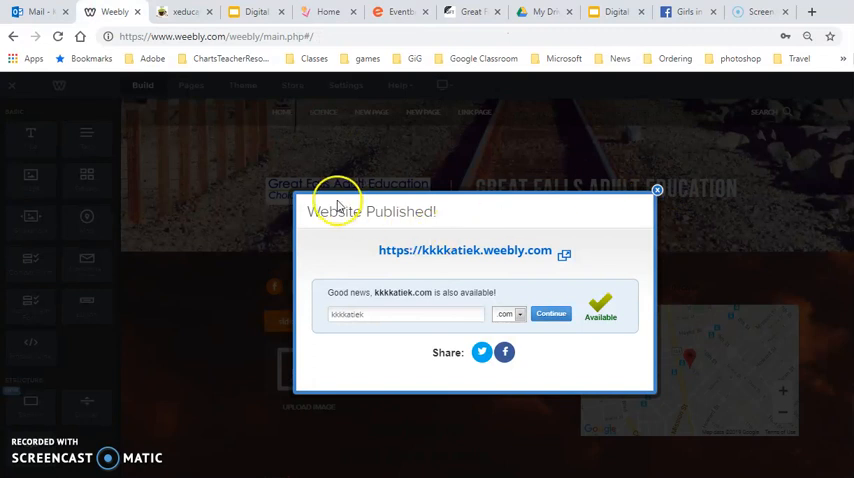
pyautogui.moveTo(628, 218)
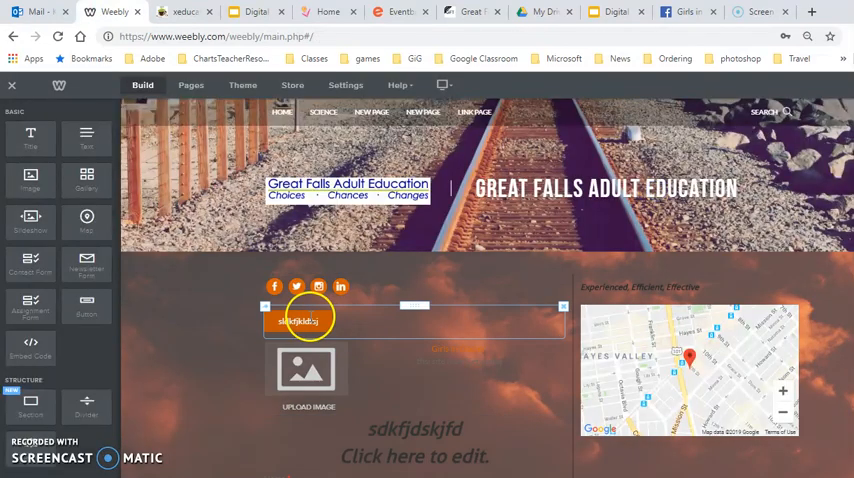
# - Check the button's Link settings, viewing Standard Page options and verifying the docs.google.com Website URL
pyautogui.click(300, 320)
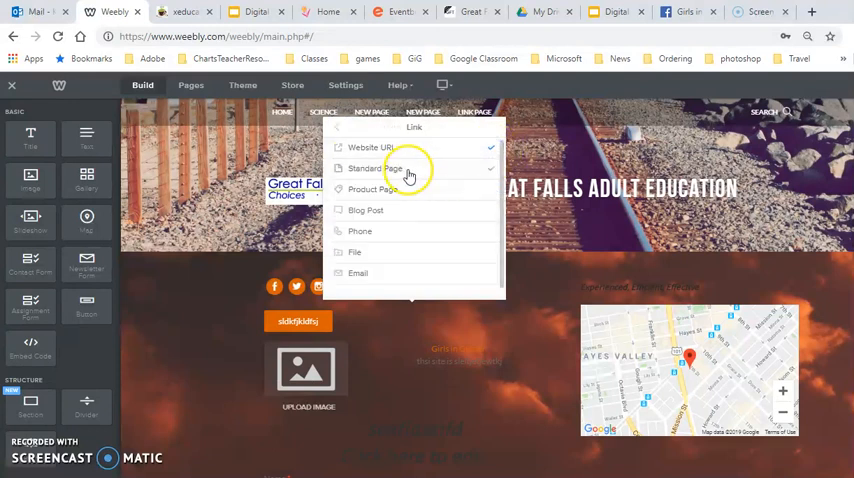
pyautogui.click(378, 168)
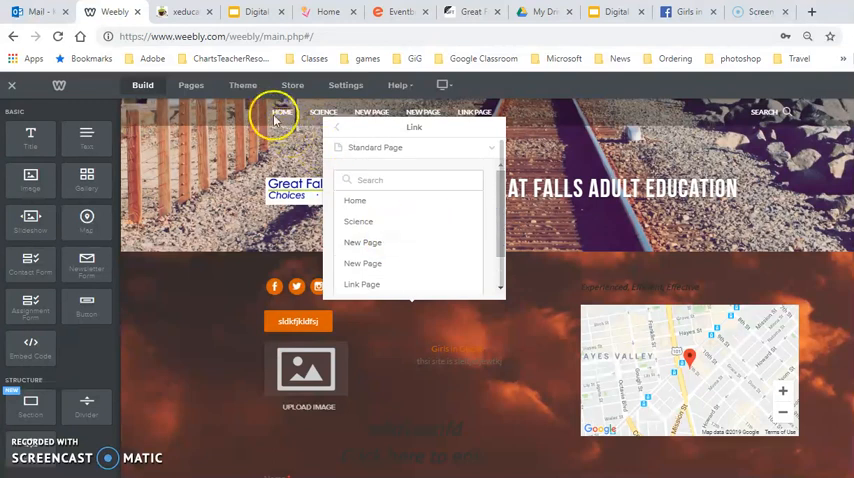
pyautogui.moveTo(432, 166)
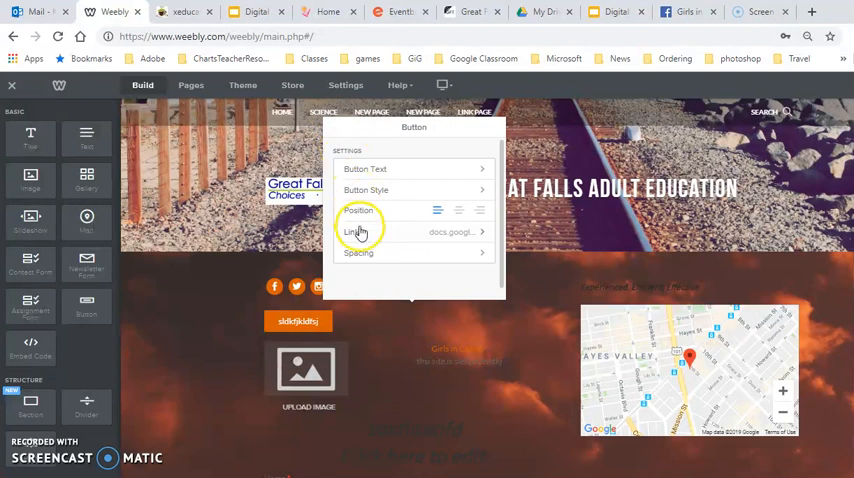
pyautogui.click(358, 232)
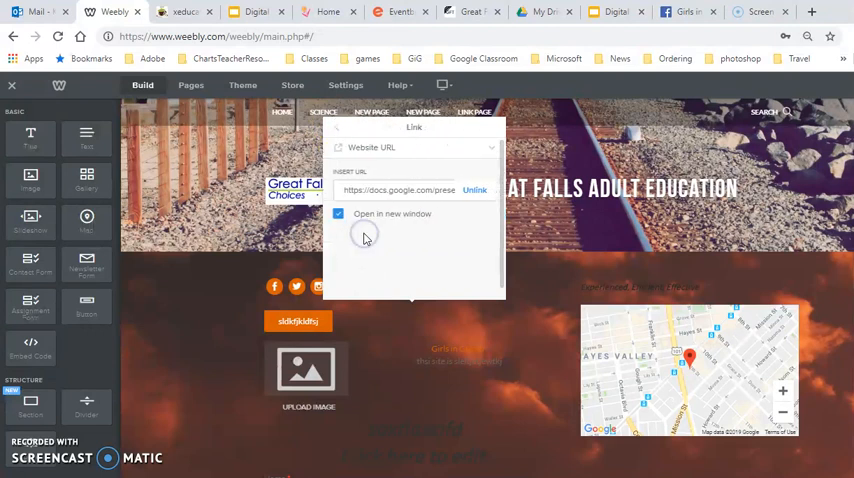
pyautogui.click(410, 148)
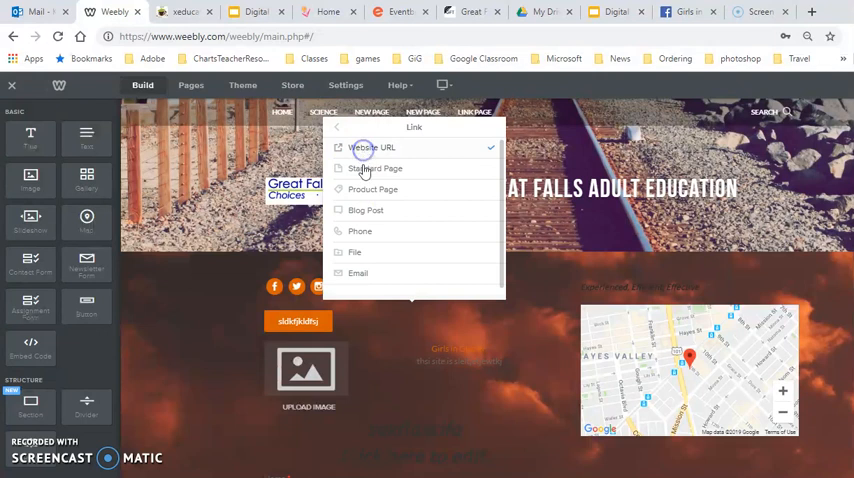